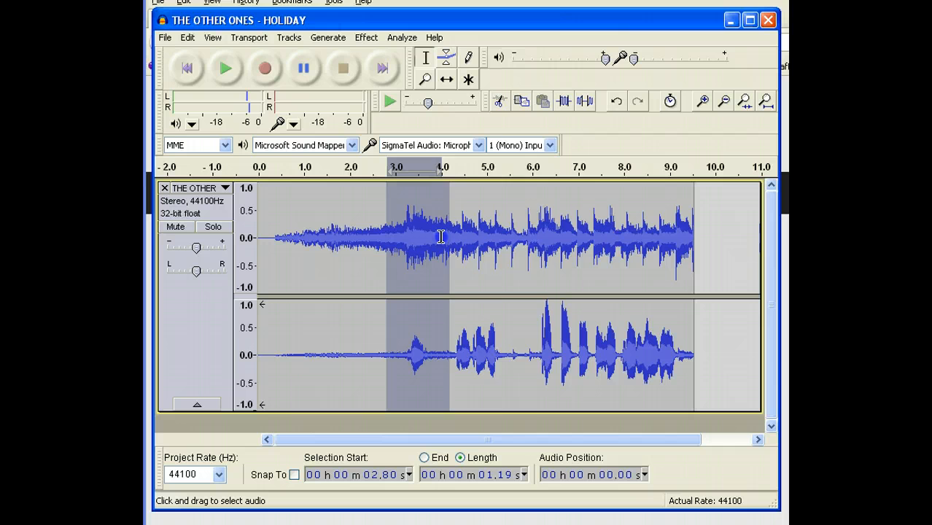
Step: Preview a short stretch of the song, then split its stereo track into left and right tracks
drag(450, 237, 564, 248)
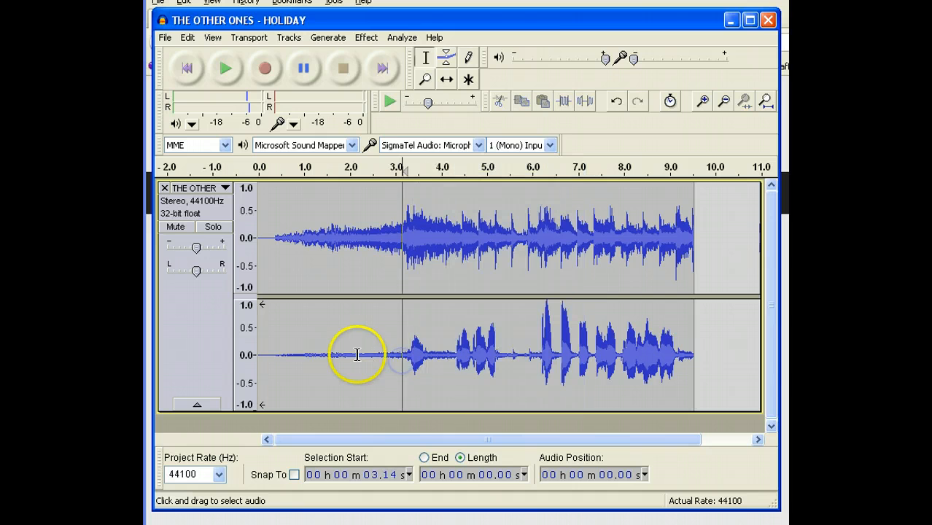
click(226, 68)
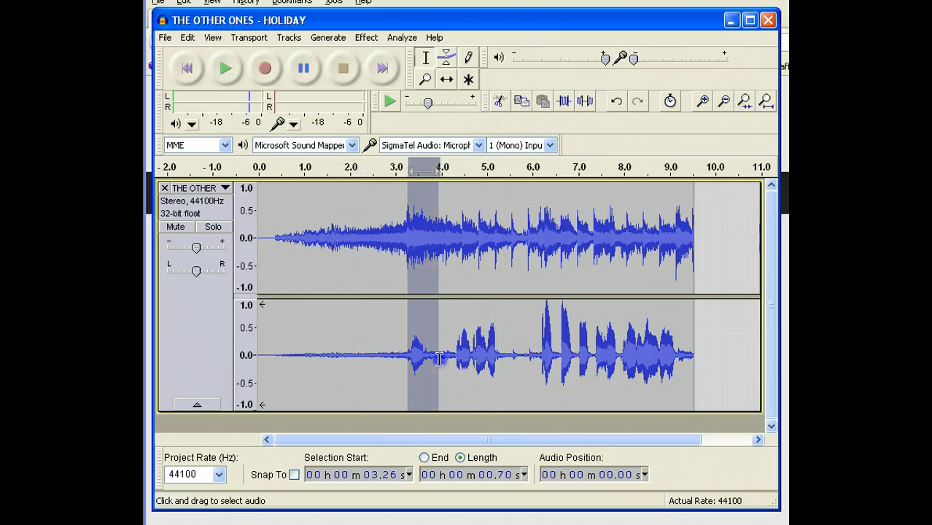
mouse_move(514, 362)
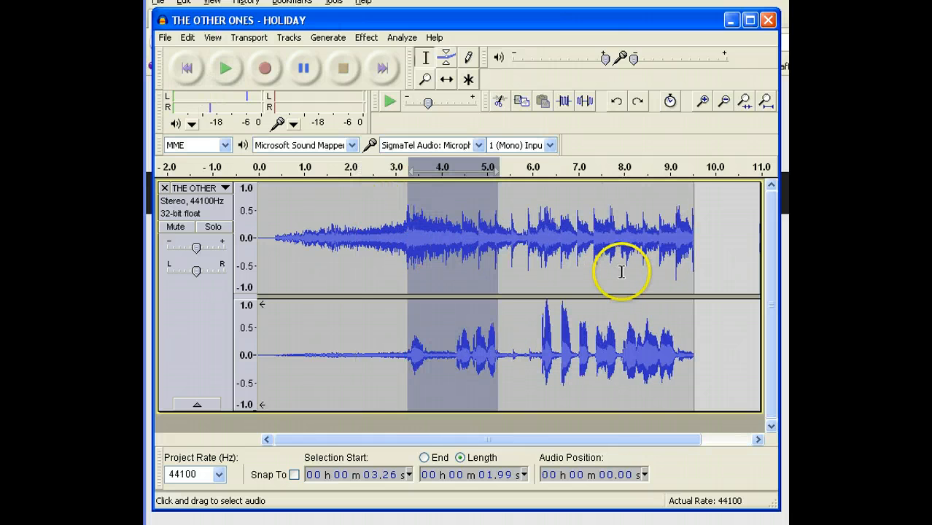
mouse_move(237, 211)
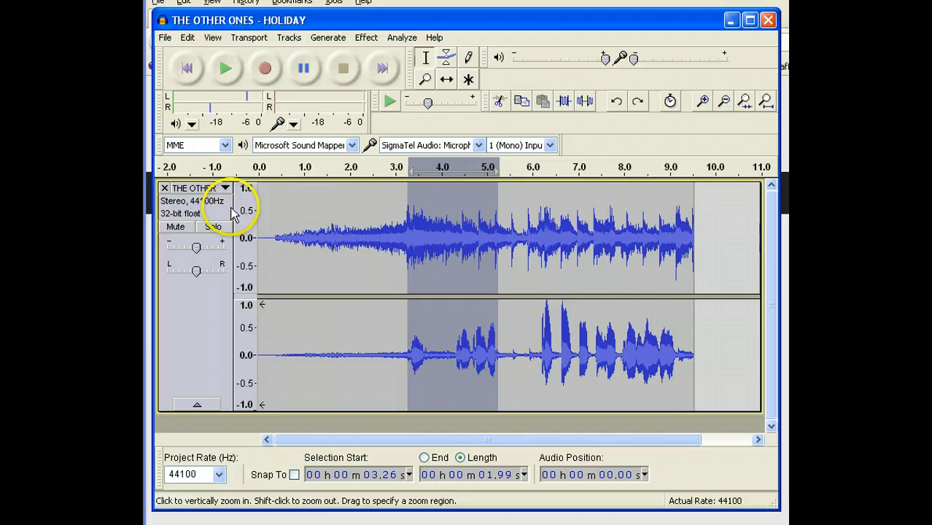
click(225, 188)
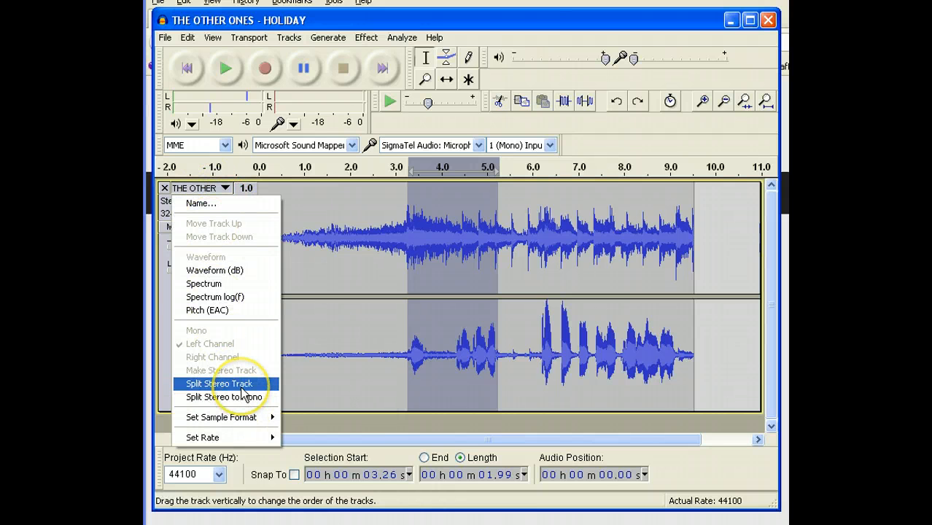
click(218, 383)
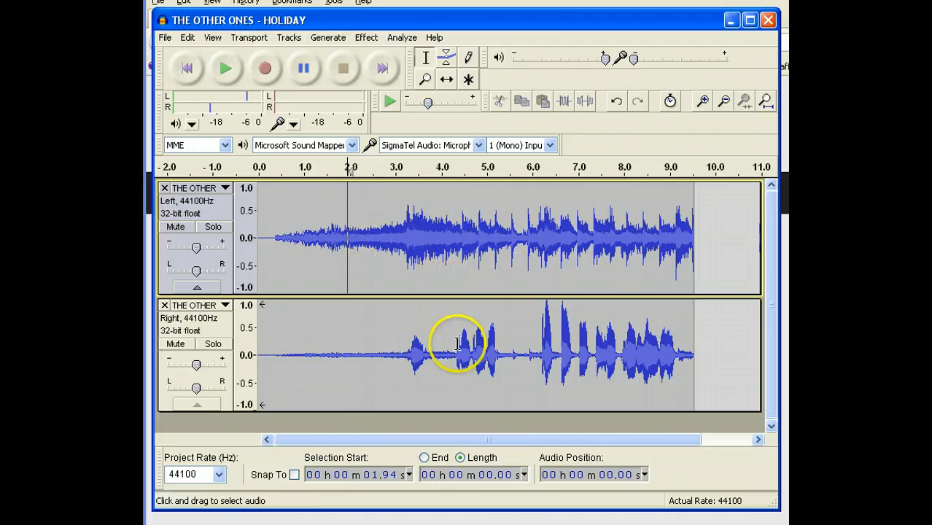
Step: Select all the voice audio in the right-channel track and delete it
drag(401, 355, 502, 355)
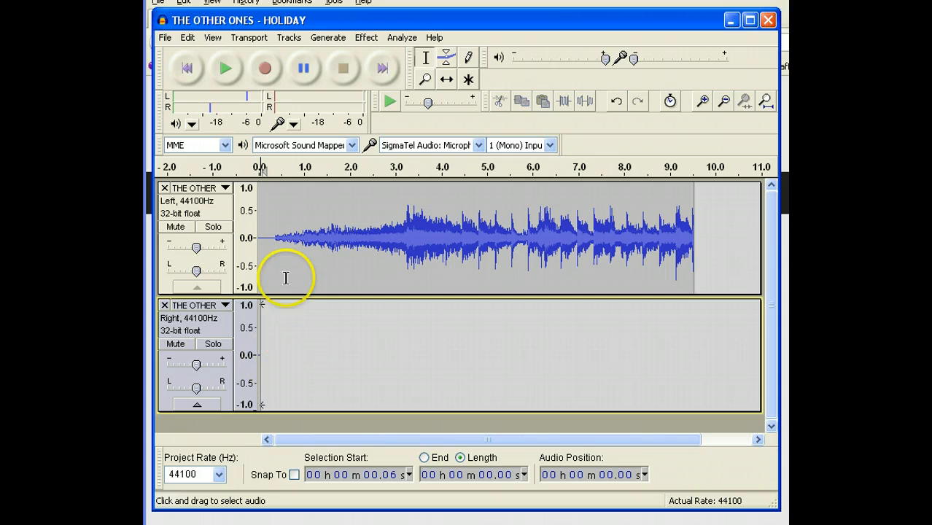
click(226, 68)
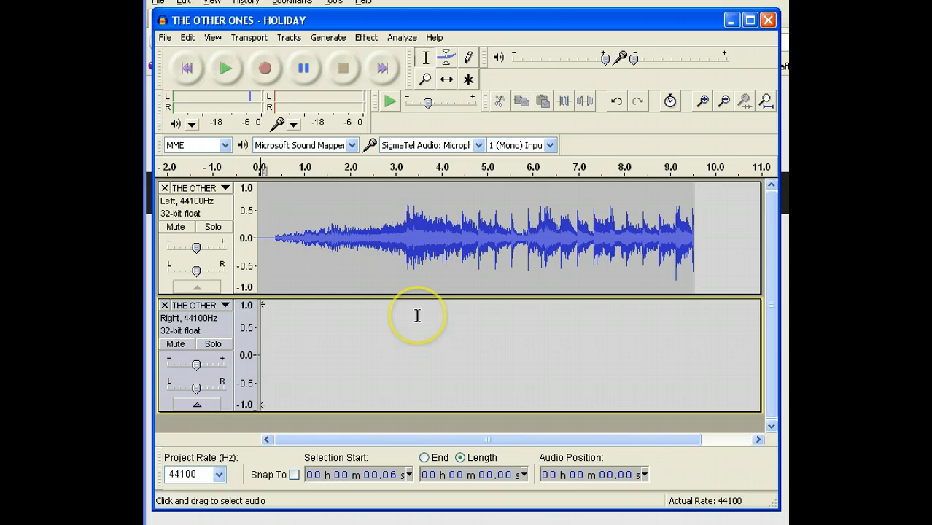
mouse_move(285, 218)
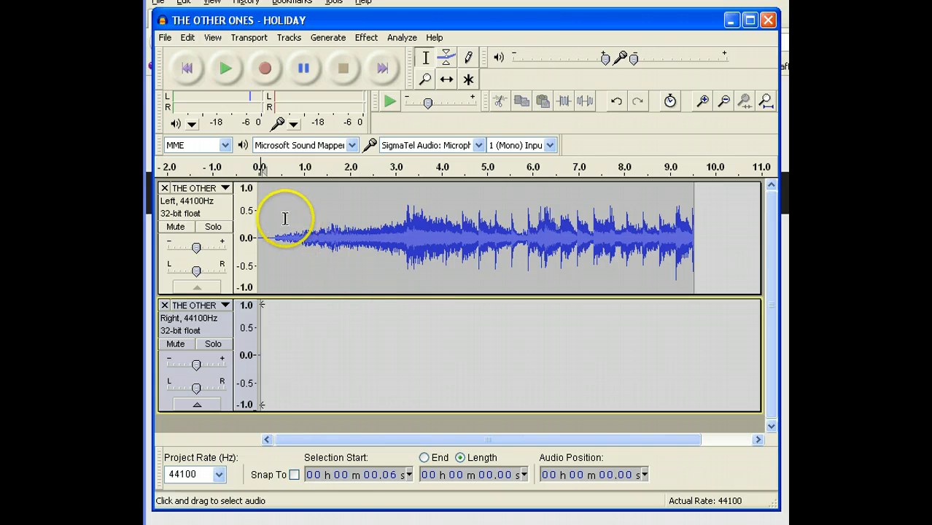
Step: Rejoin the left and emptied right channels with Make Stereo Track and play the result
click(225, 188)
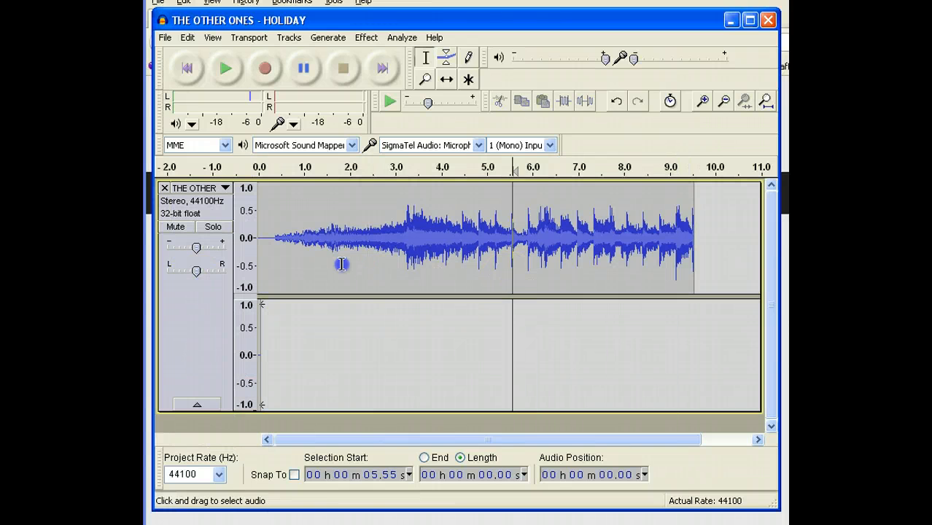
click(226, 68)
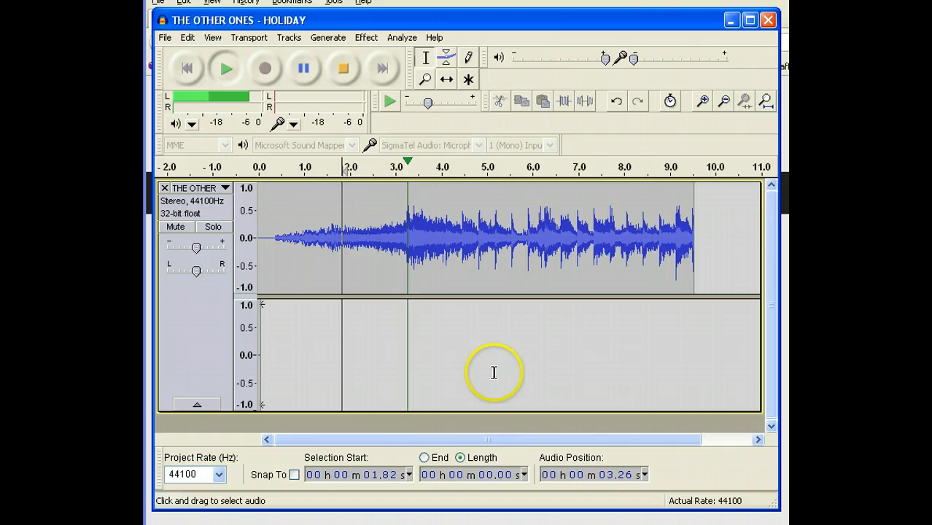